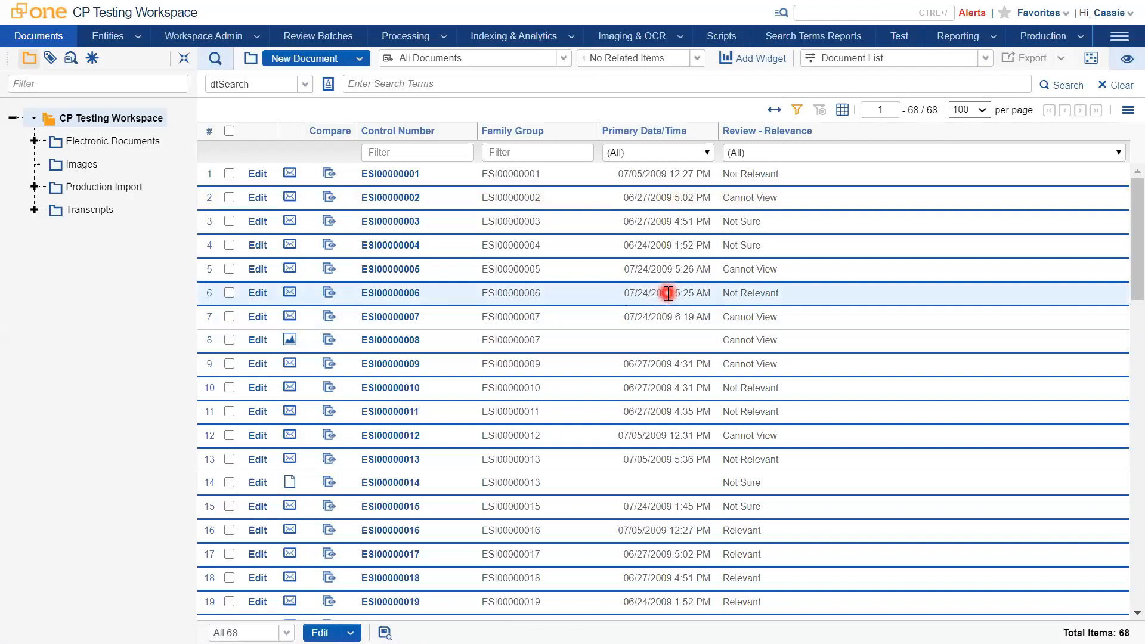
mouse_move(4, 449)
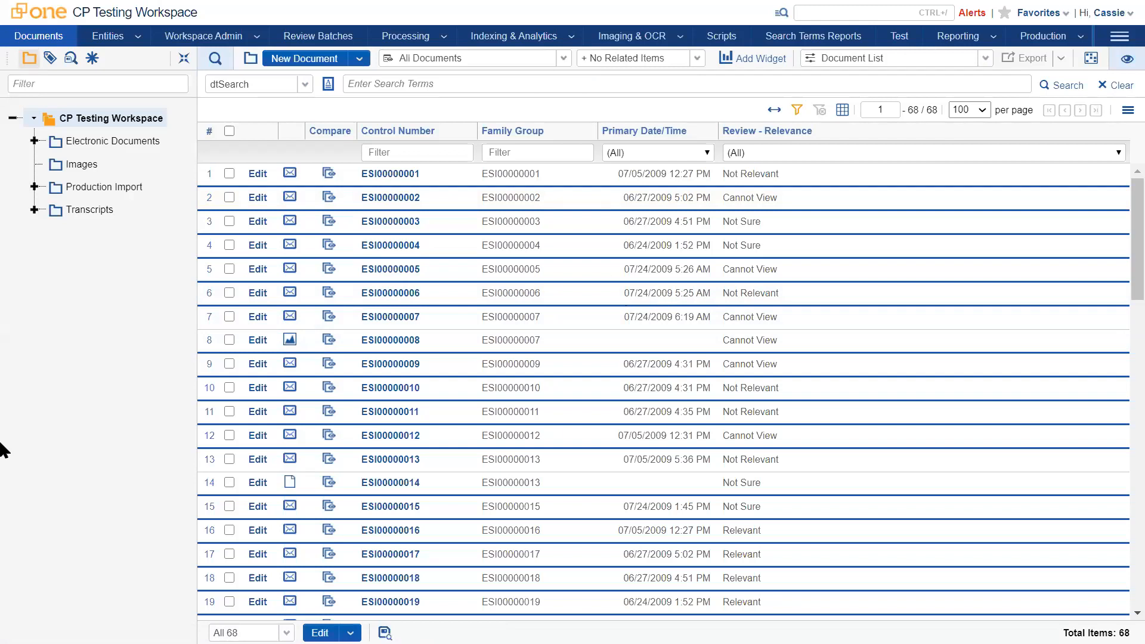
mouse_move(972, 219)
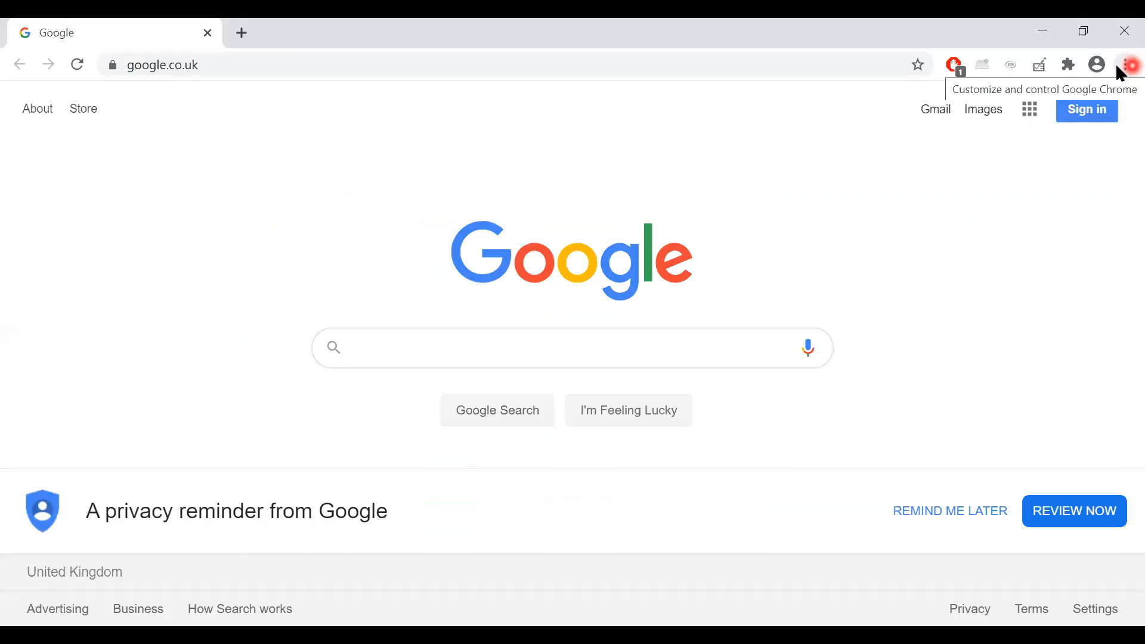
Step: Open Chrome settings and go to the Advanced Languages section
left_click(1125, 65)
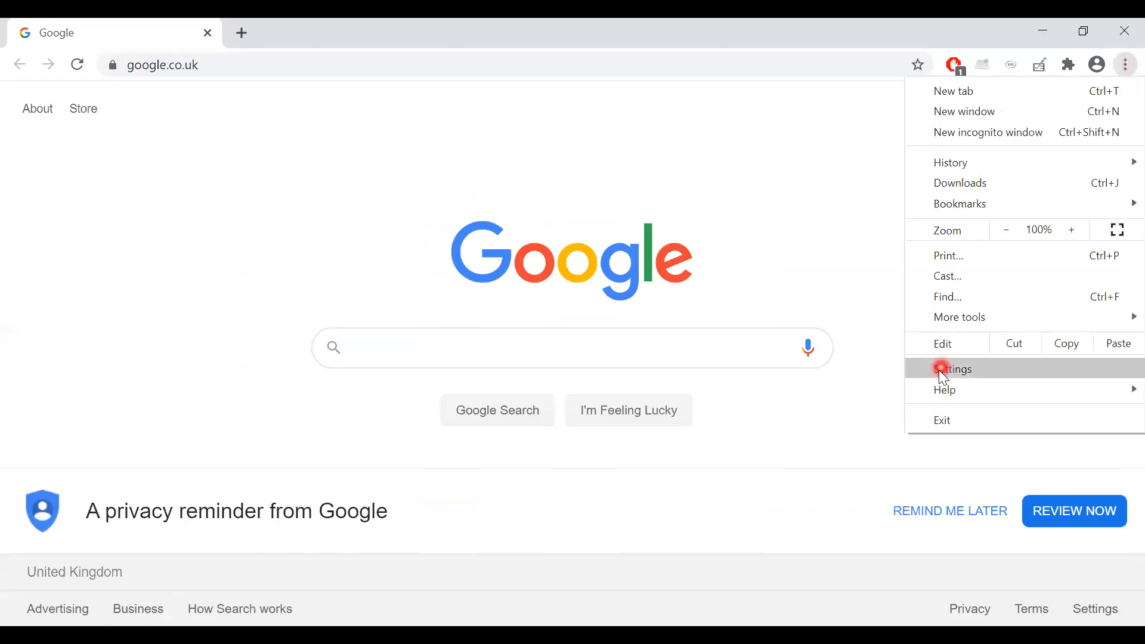
left_click(953, 369)
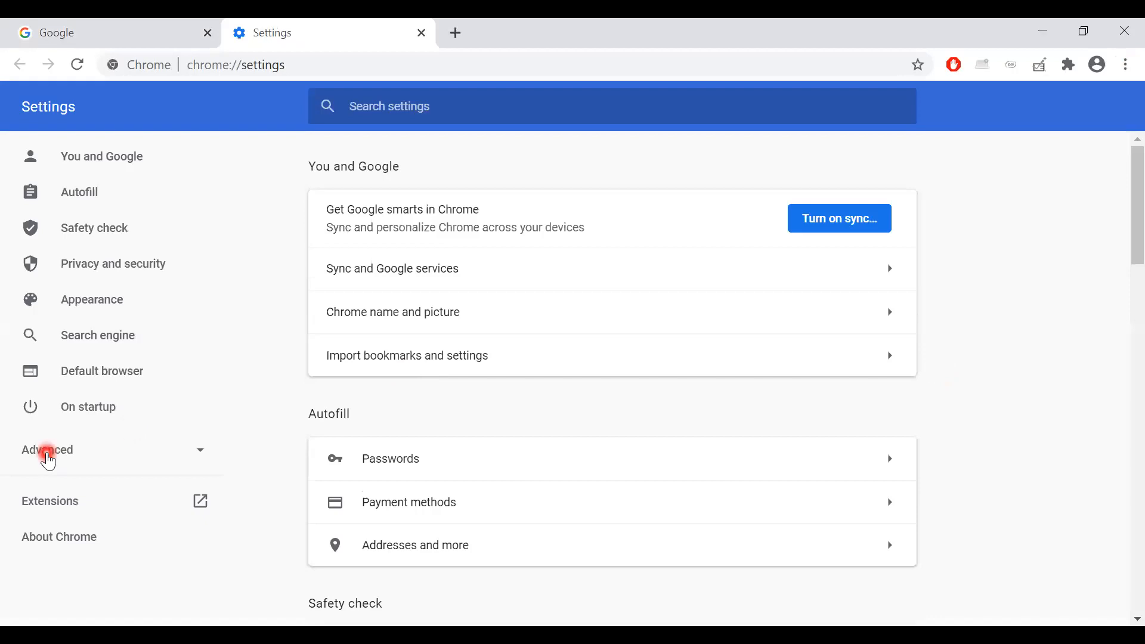
left_click(47, 449)
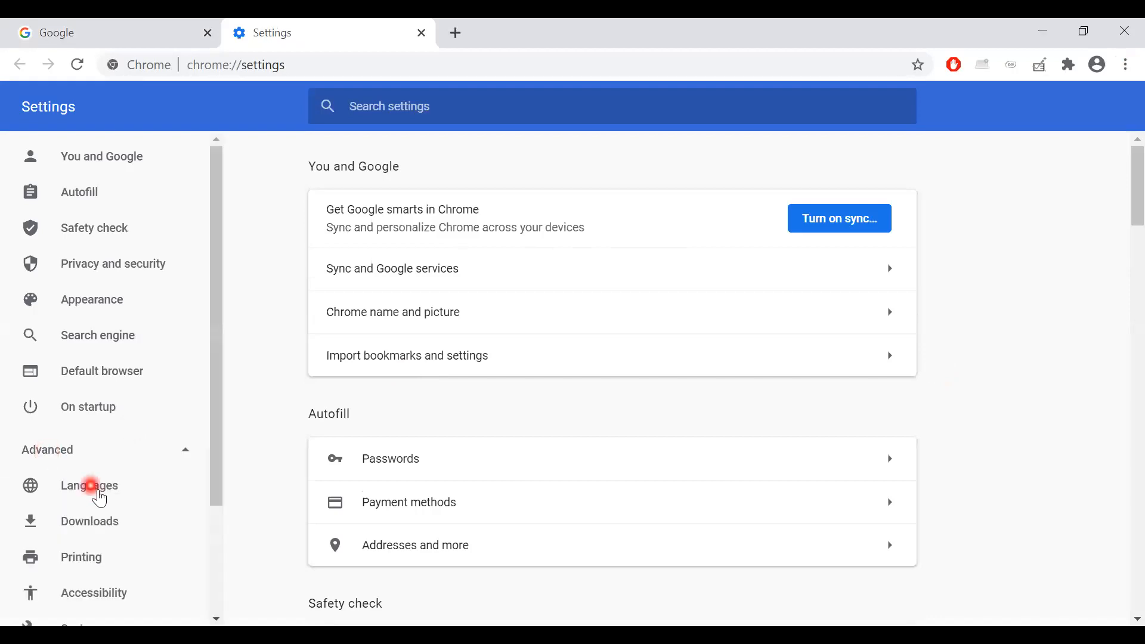
left_click(89, 485)
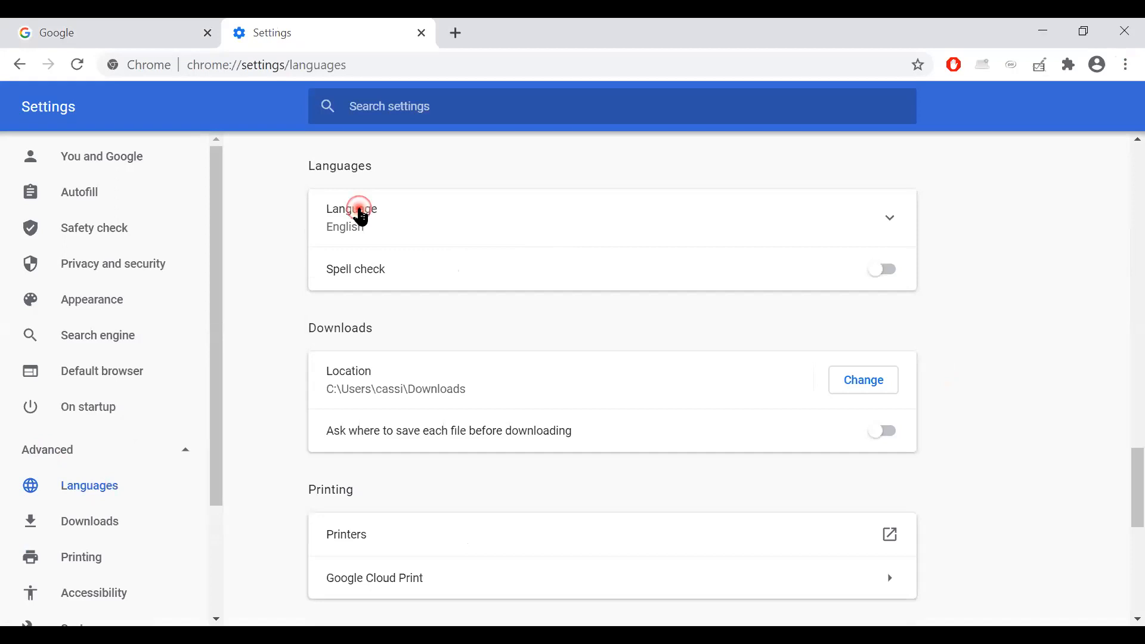
Step: Add English (United Kingdom) to Chrome's preferred languages via an 'engl' search
left_click(351, 217)
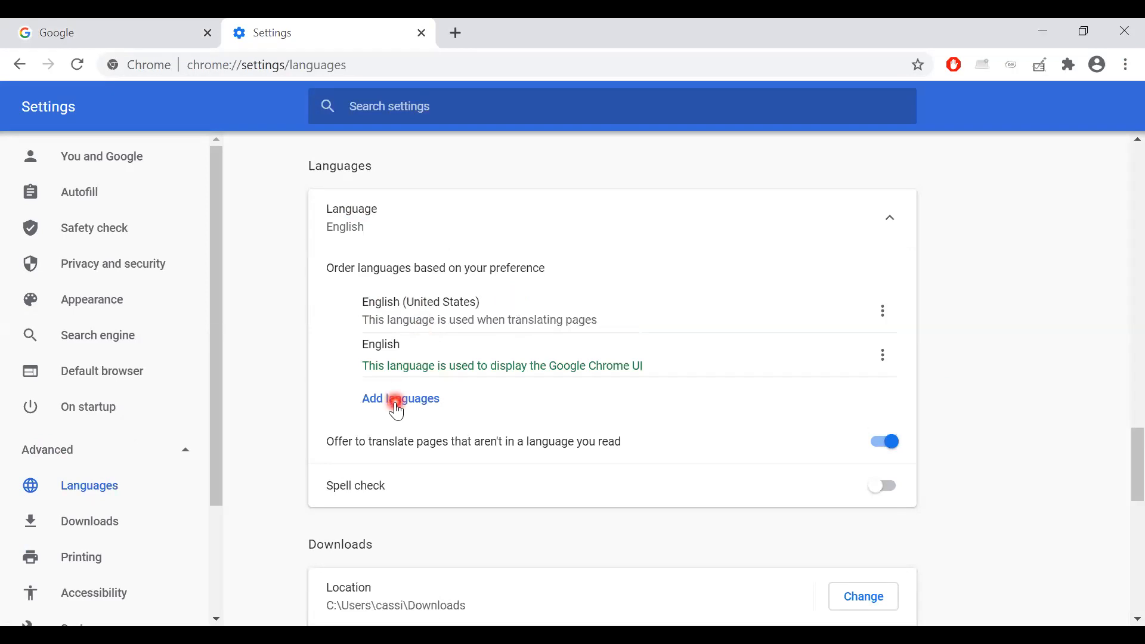
left_click(400, 398)
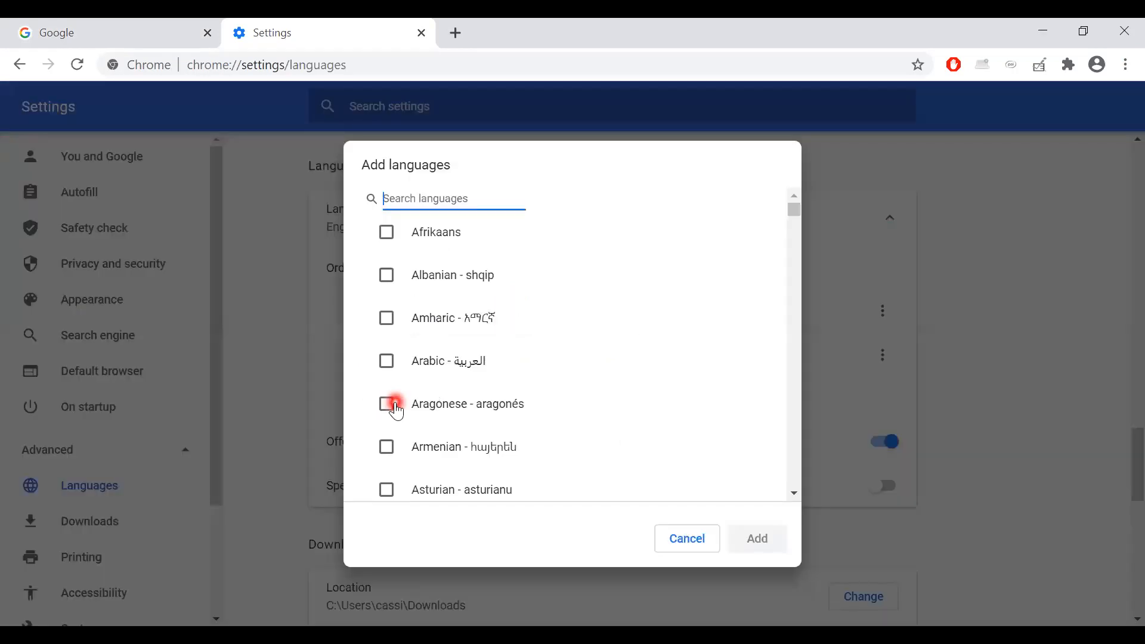
type("engli")
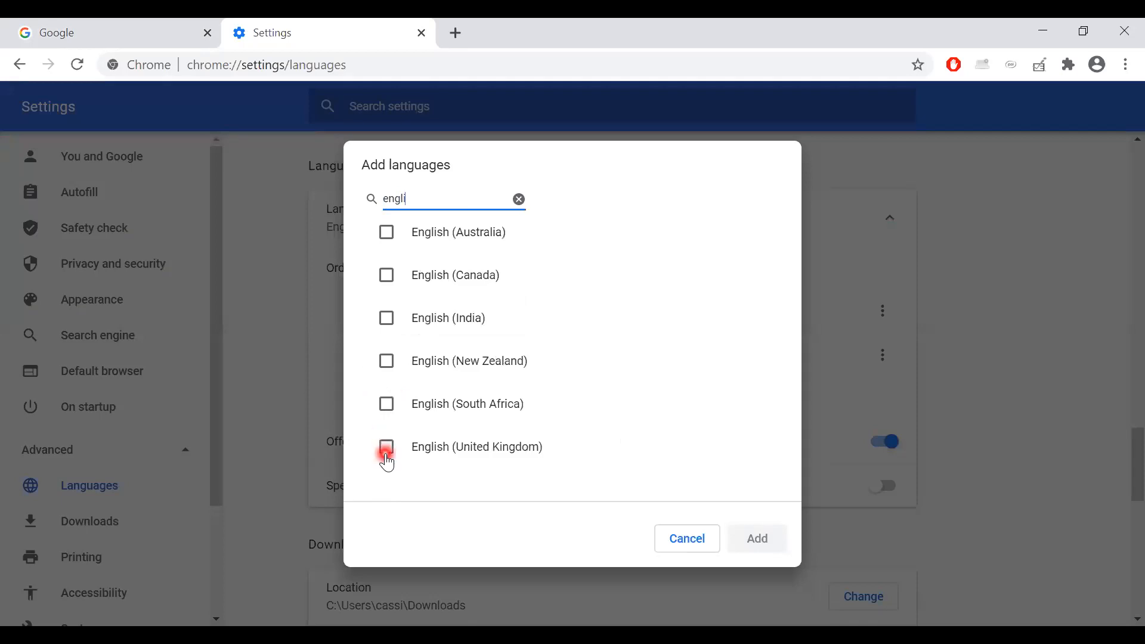
left_click(387, 446)
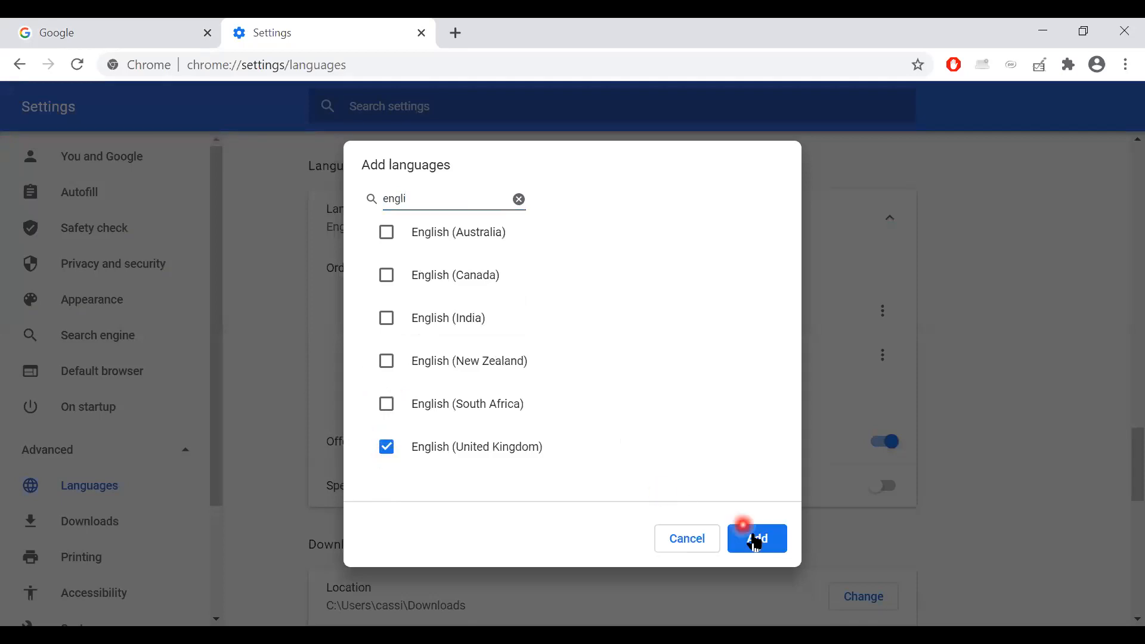
left_click(755, 538)
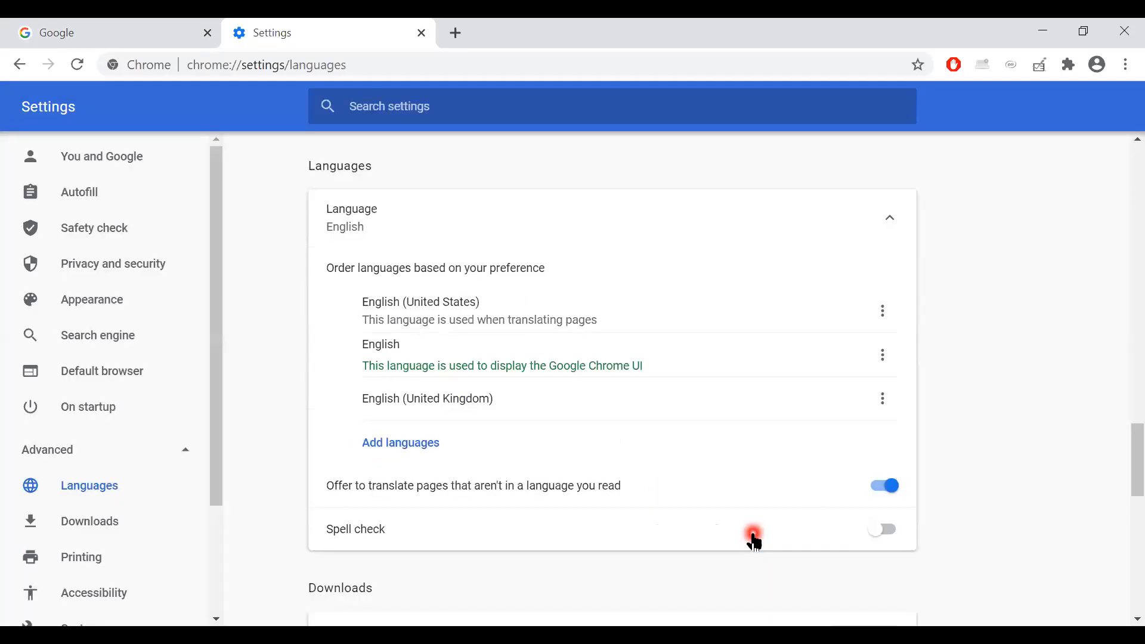
mouse_move(882, 398)
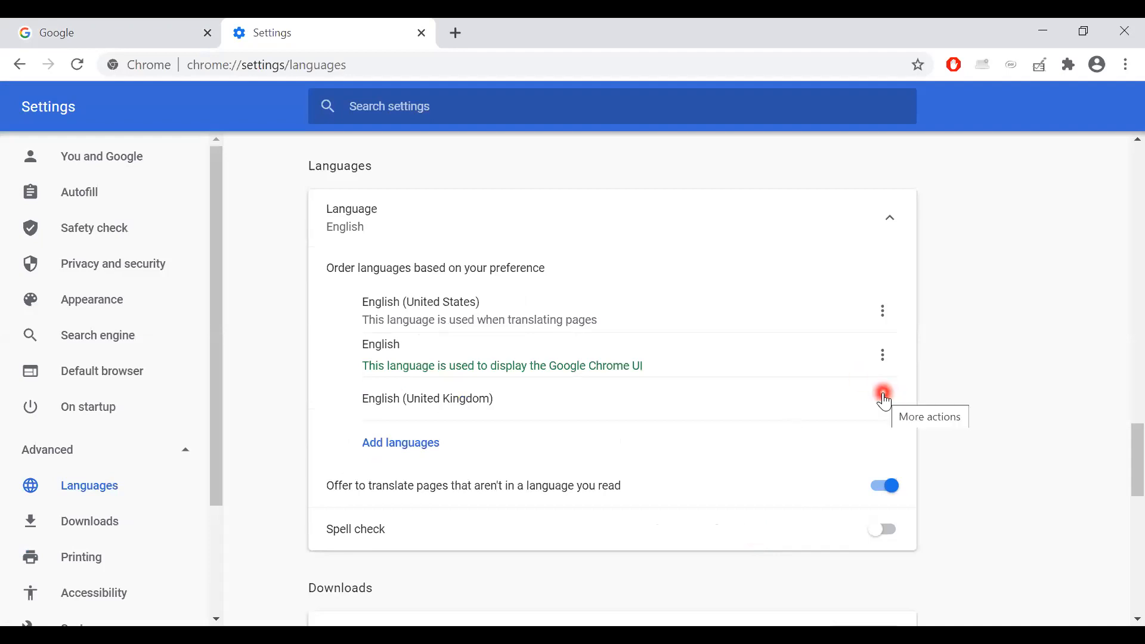
Step: Move English (United Kingdom) to the top of the preferred languages list
left_click(882, 397)
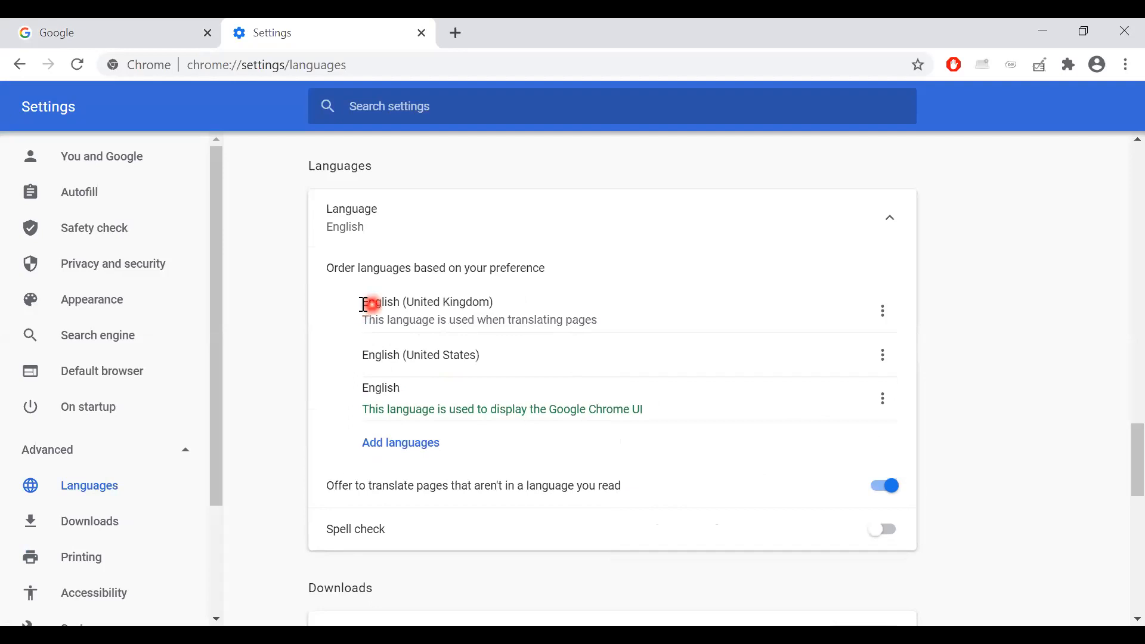
mouse_move(505, 307)
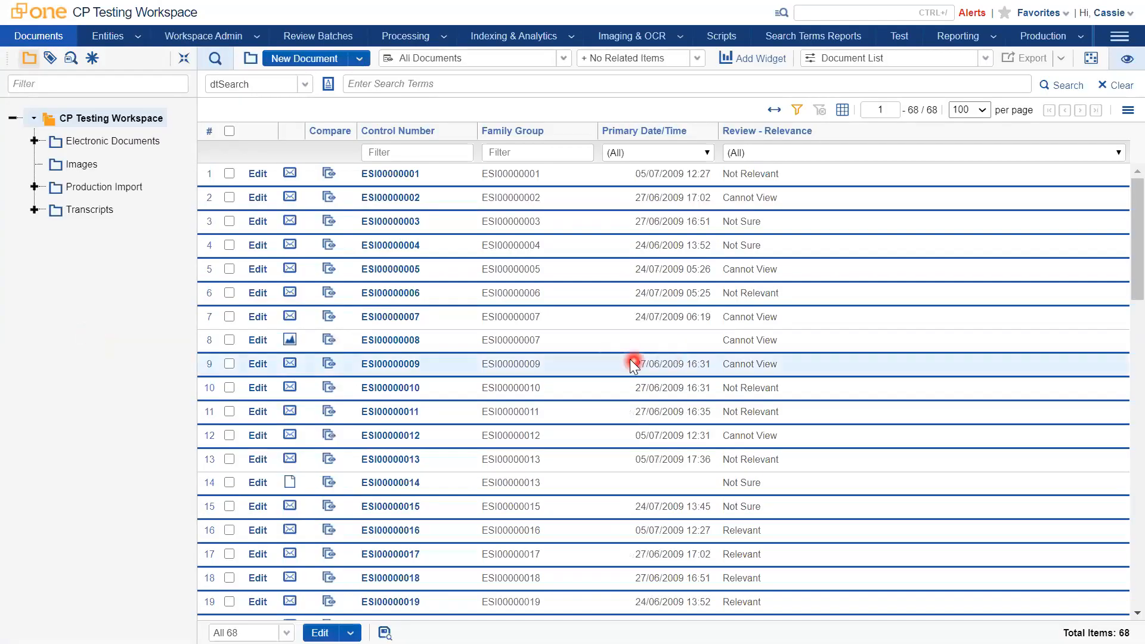
Step: Check ESI00000009's Primary Date/Time shows day/month format, e.g. 27/06/2009 16:31
double_click(654, 364)
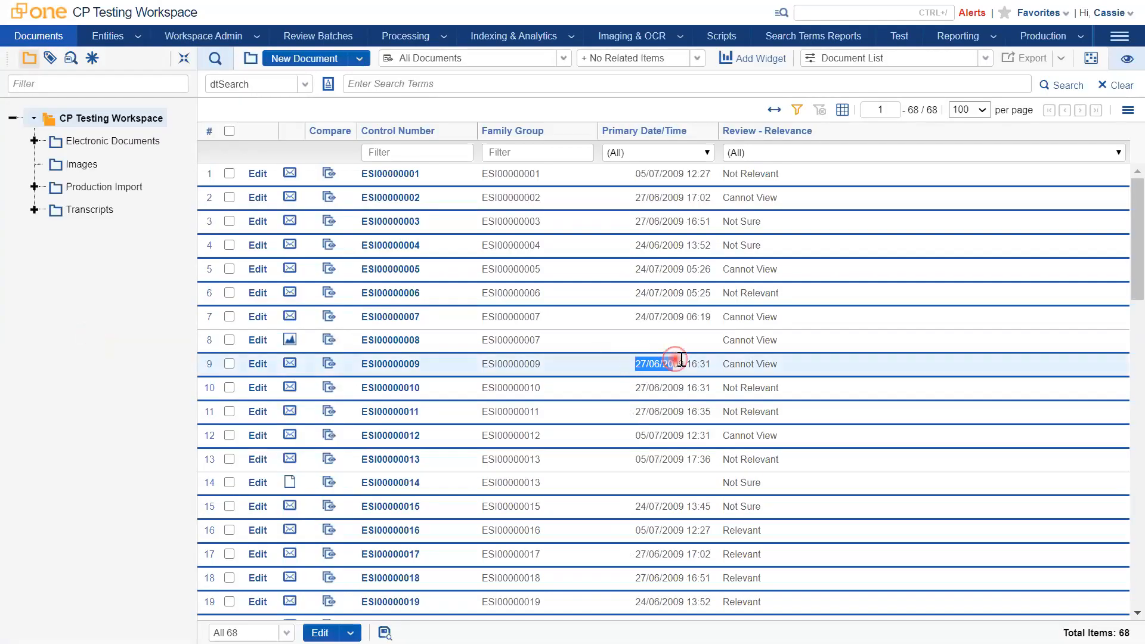